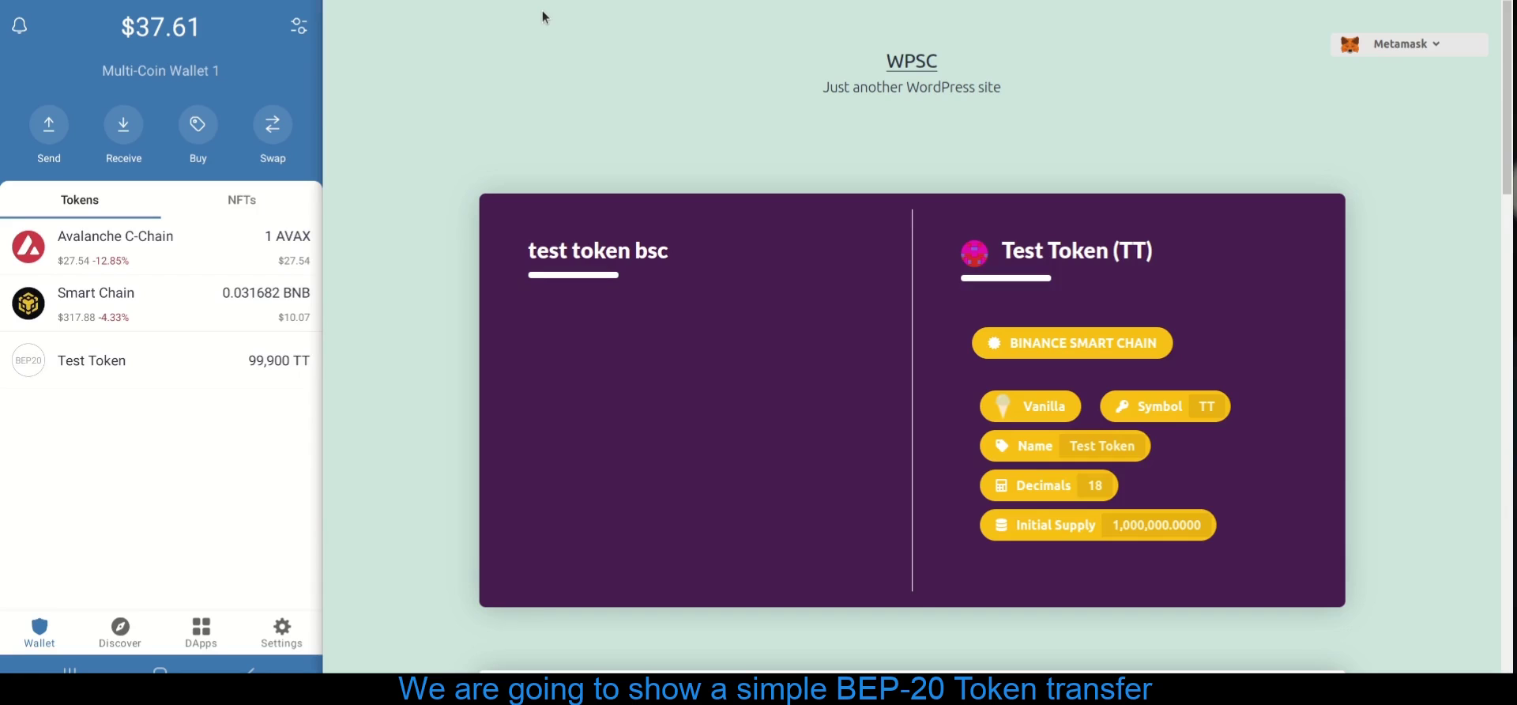
Choose Other Wallets, then WalletConnect, from the site's wallet dropdown to show the pairing QR code.
scroll("down", 3)
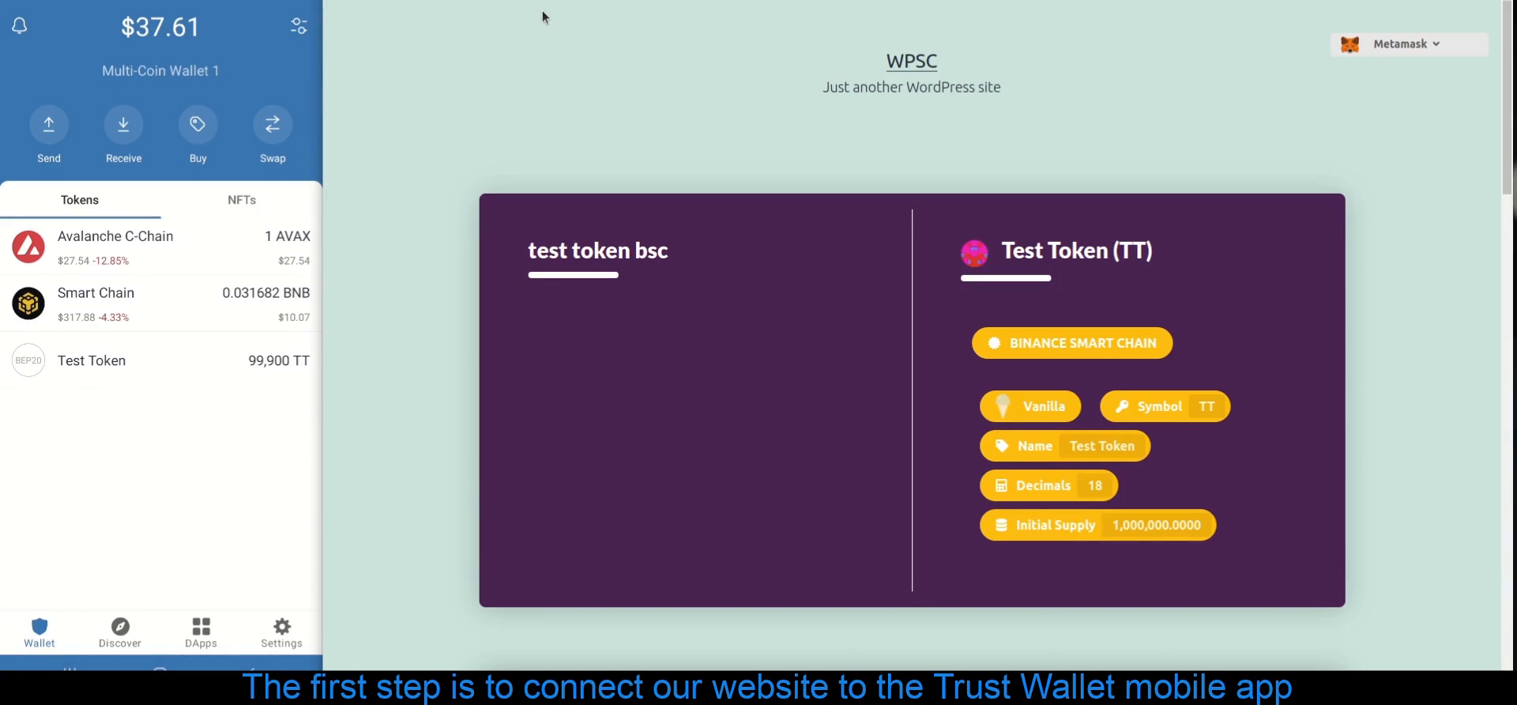
scroll("down", 3)
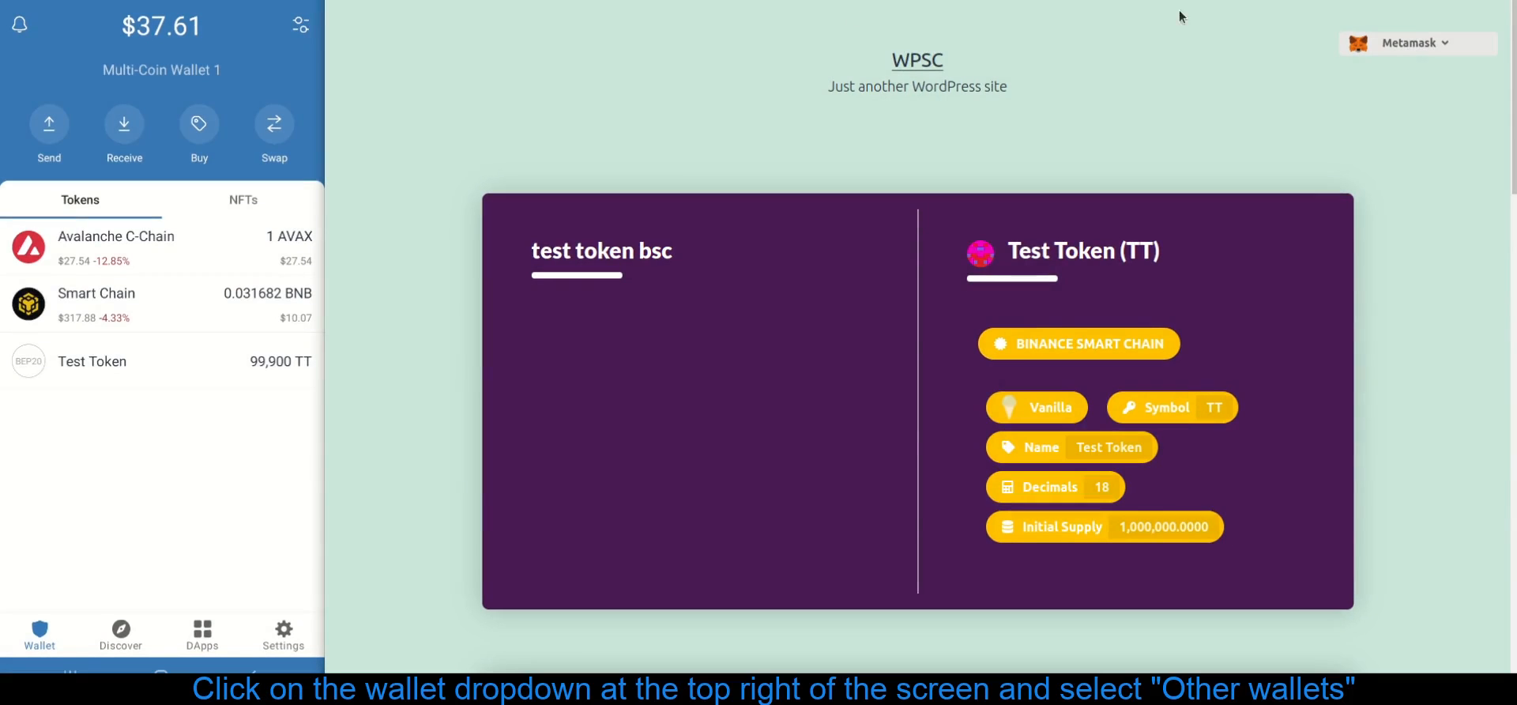
left_click(1415, 42)
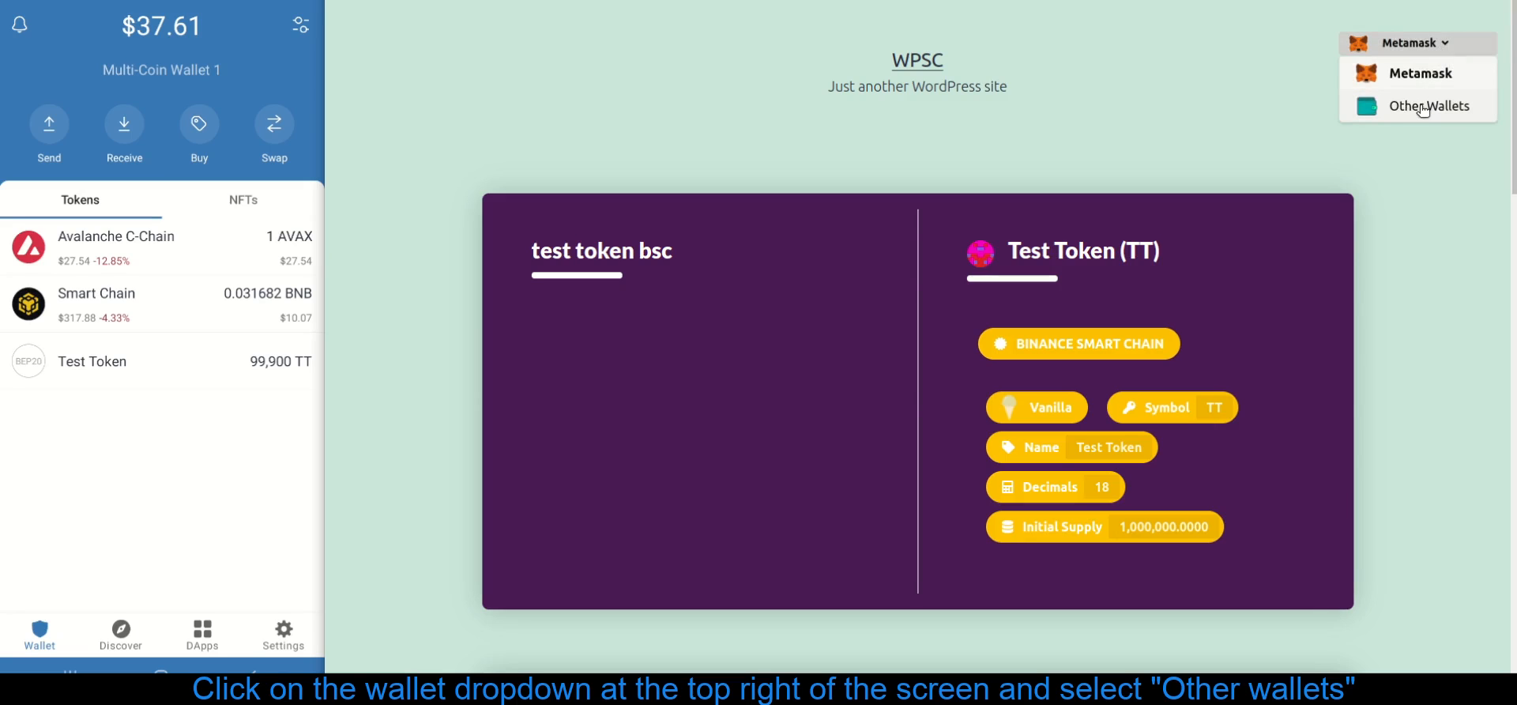
left_click(1430, 106)
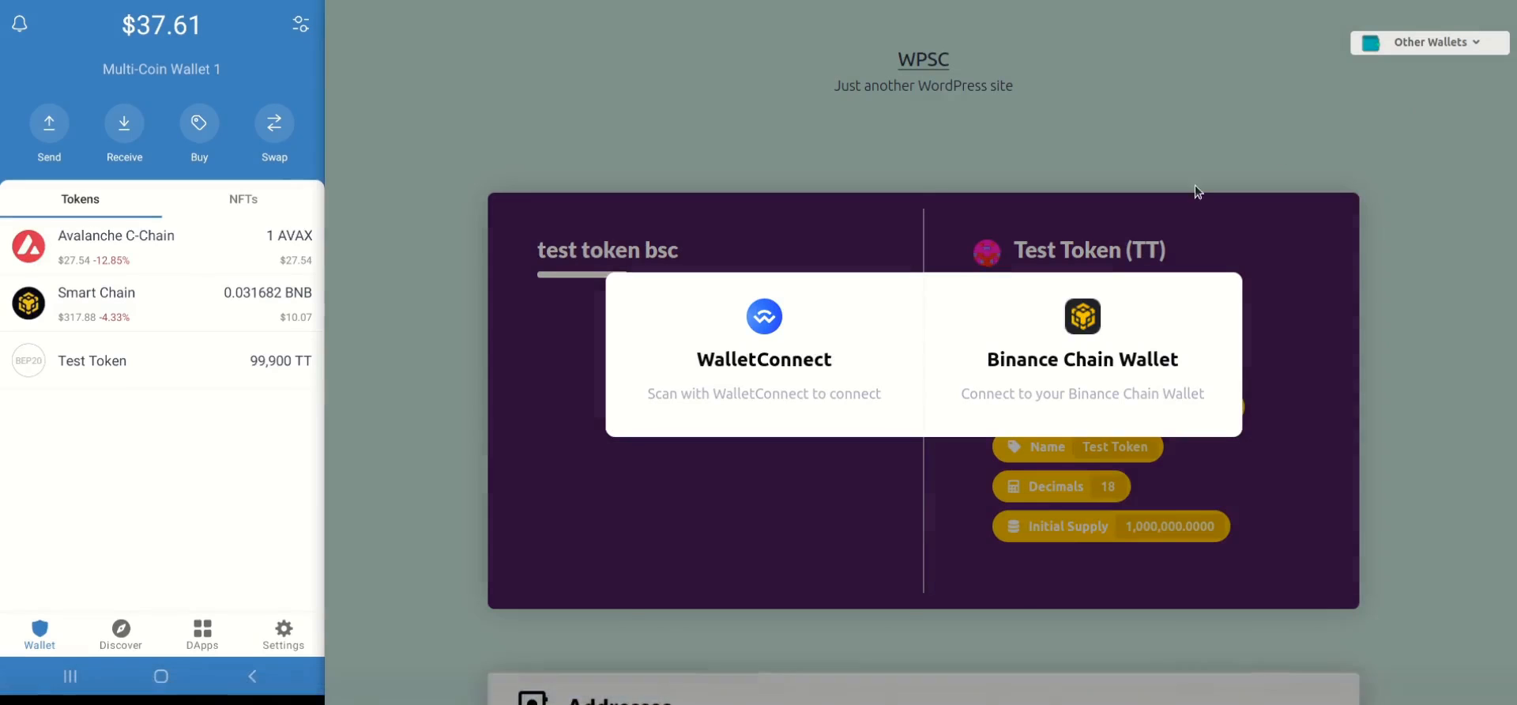
left_click(764, 353)
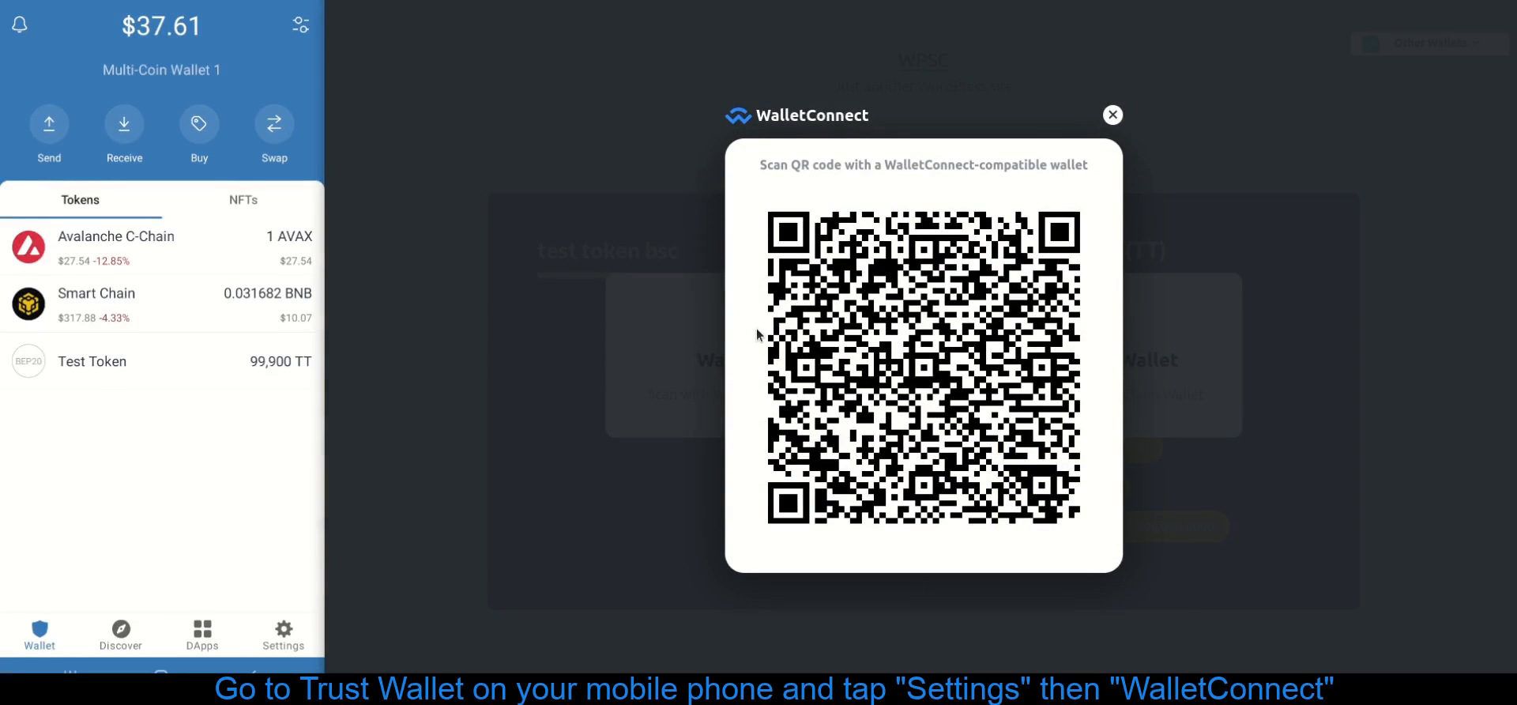
Start a new WalletConnect connection in Trust Wallet, scan the site's QR code, and connect.
left_click(283, 635)
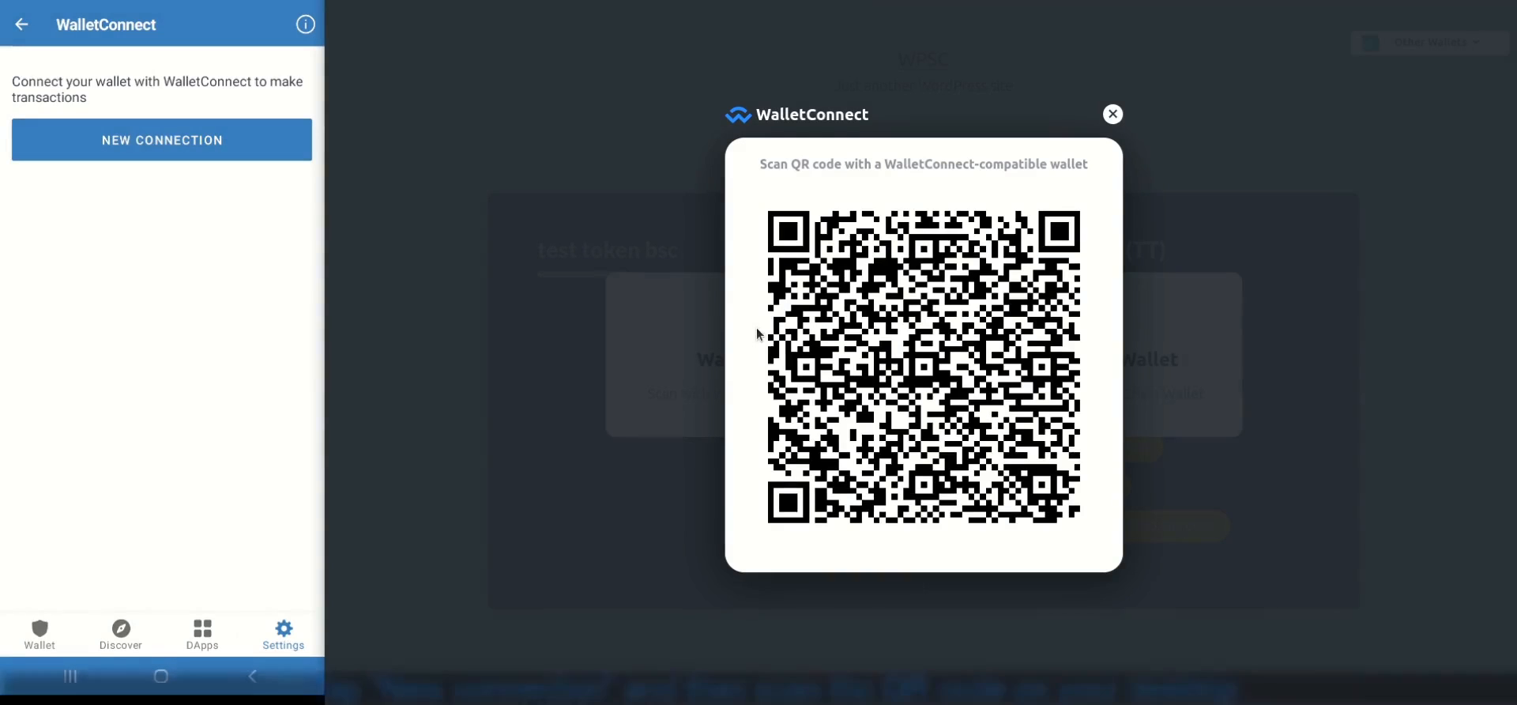
left_click(161, 139)
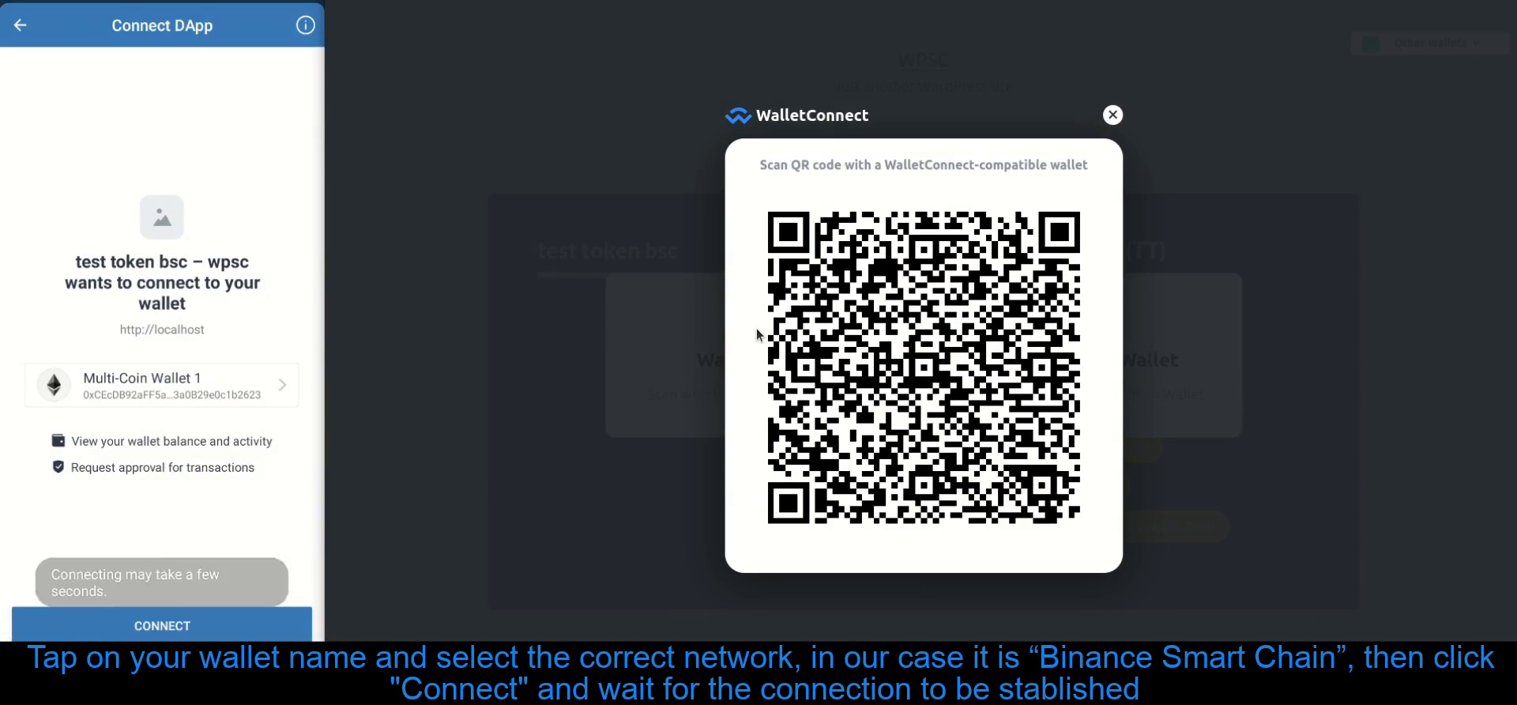
left_click(162, 384)
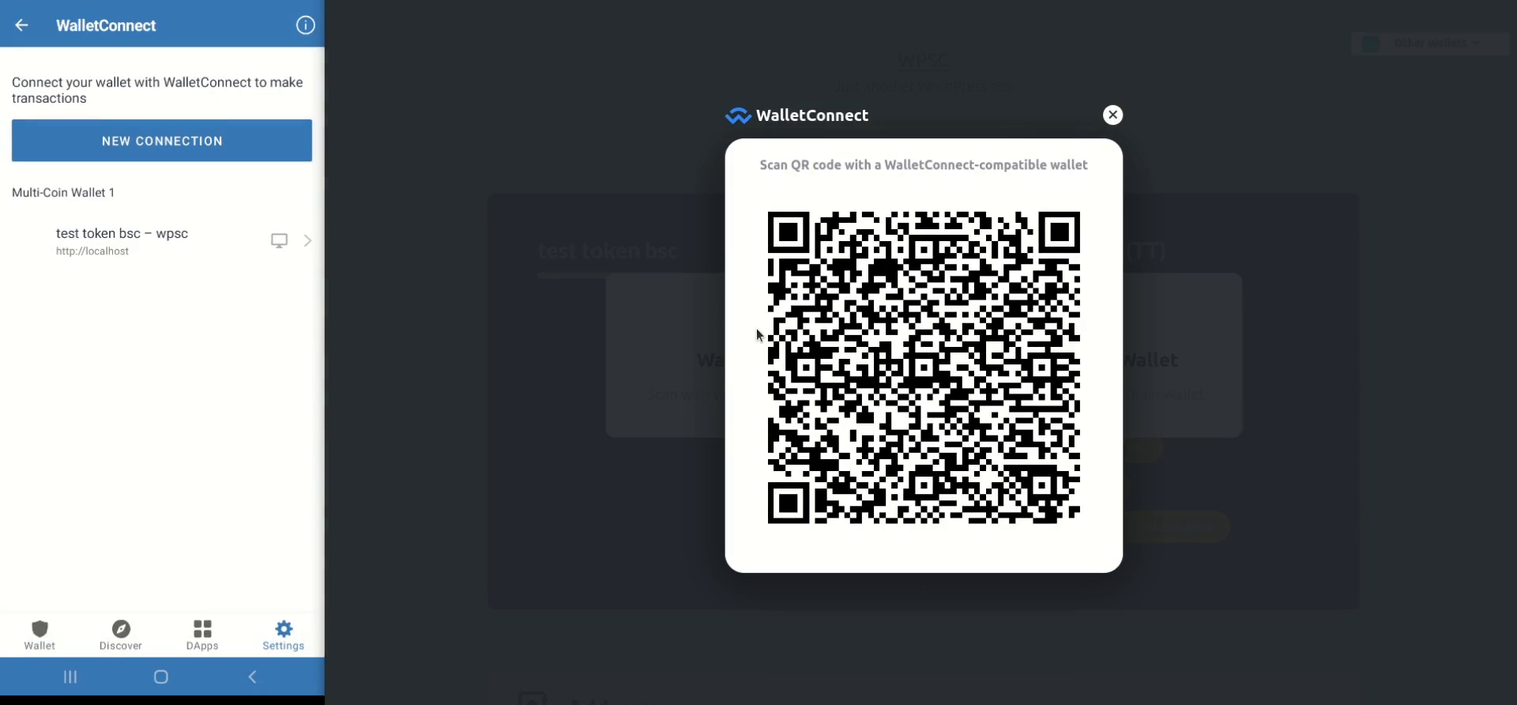
left_click(1112, 115)
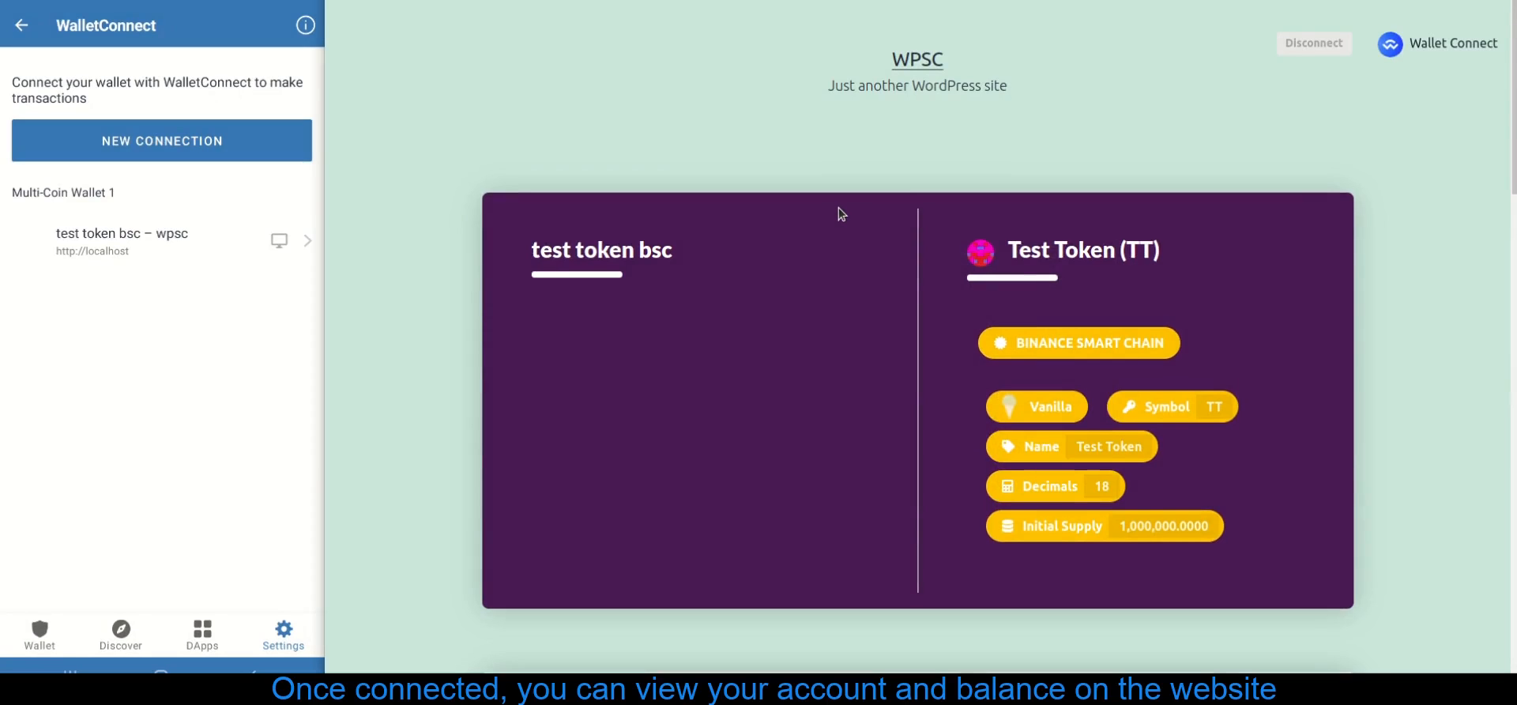
Scroll to the site's Wallet section showing the 99,900 TT balance and return Trust Wallet home.
scroll("down", 3)
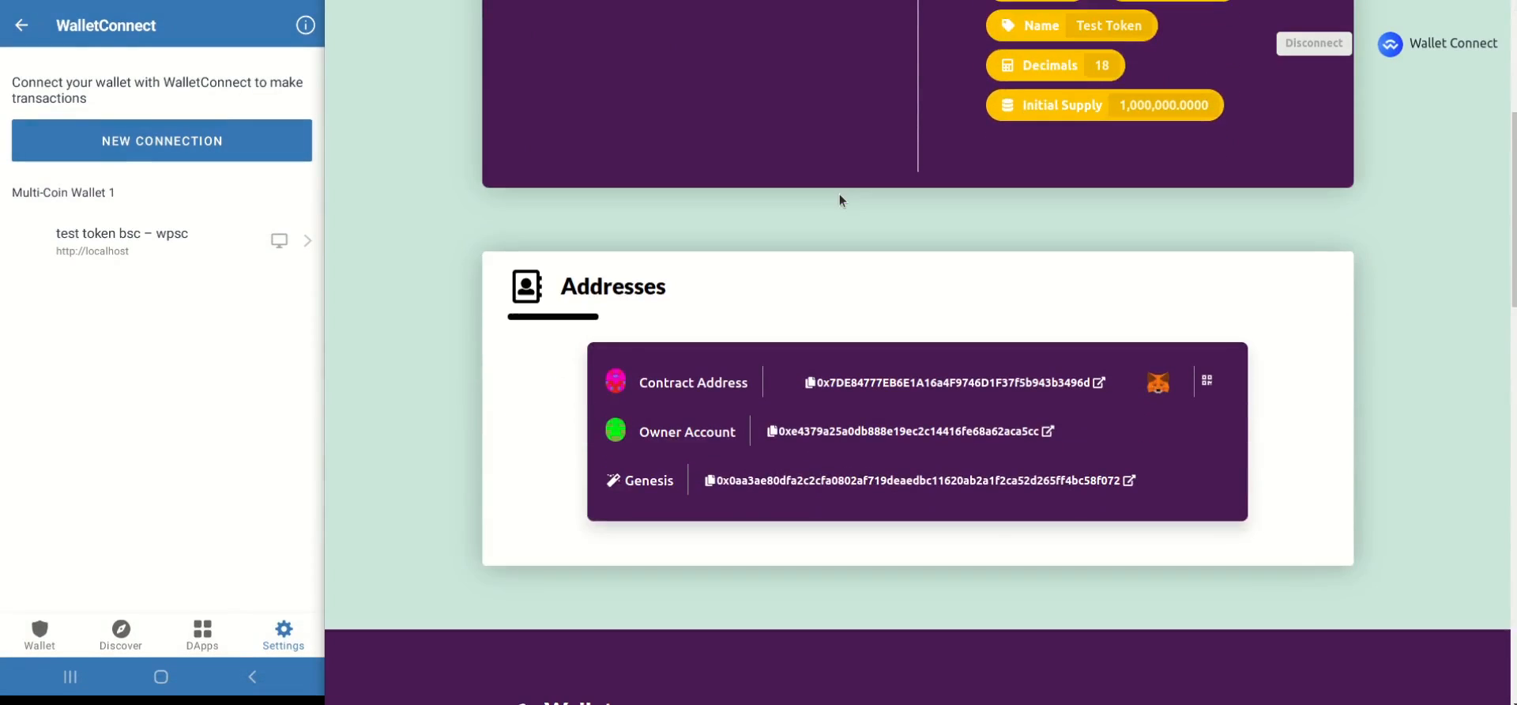
scroll("down", 3)
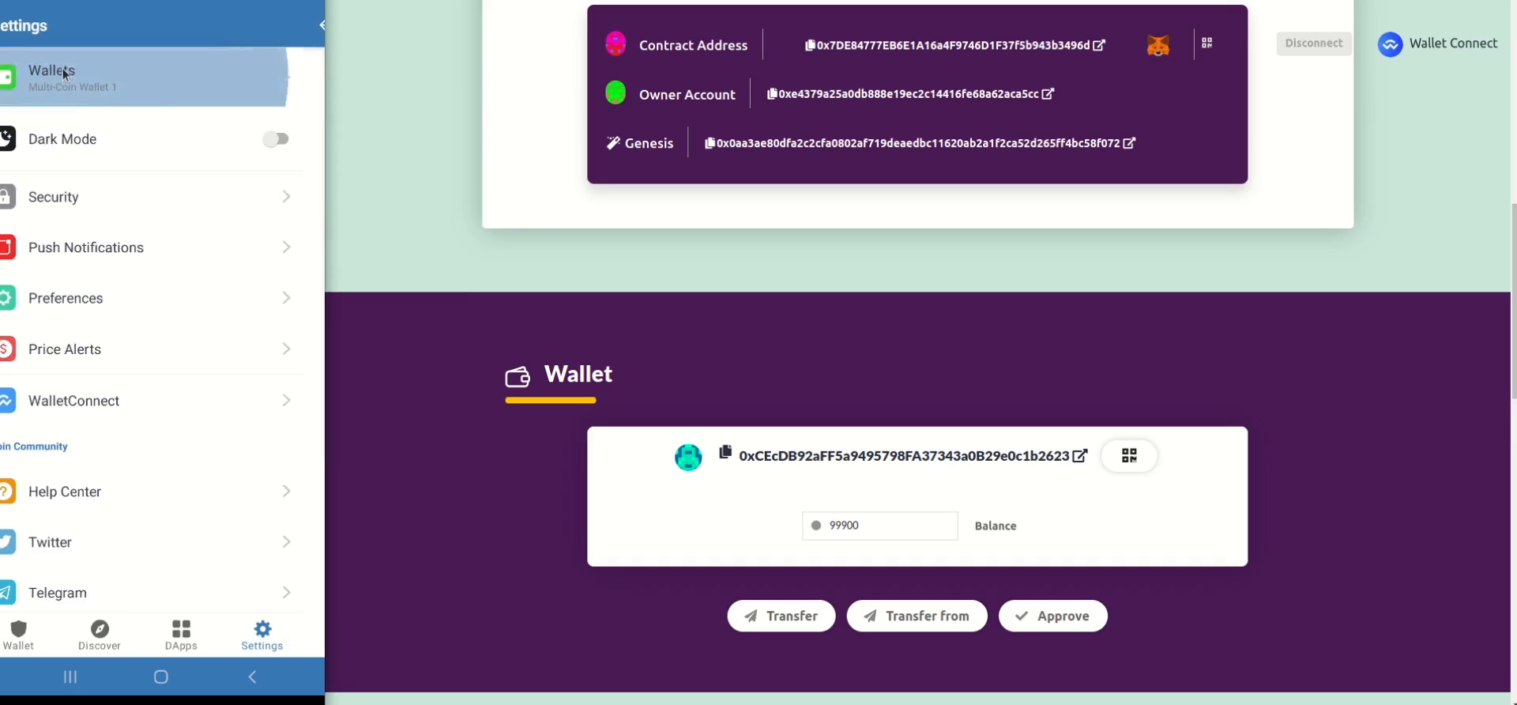
left_click(73, 77)
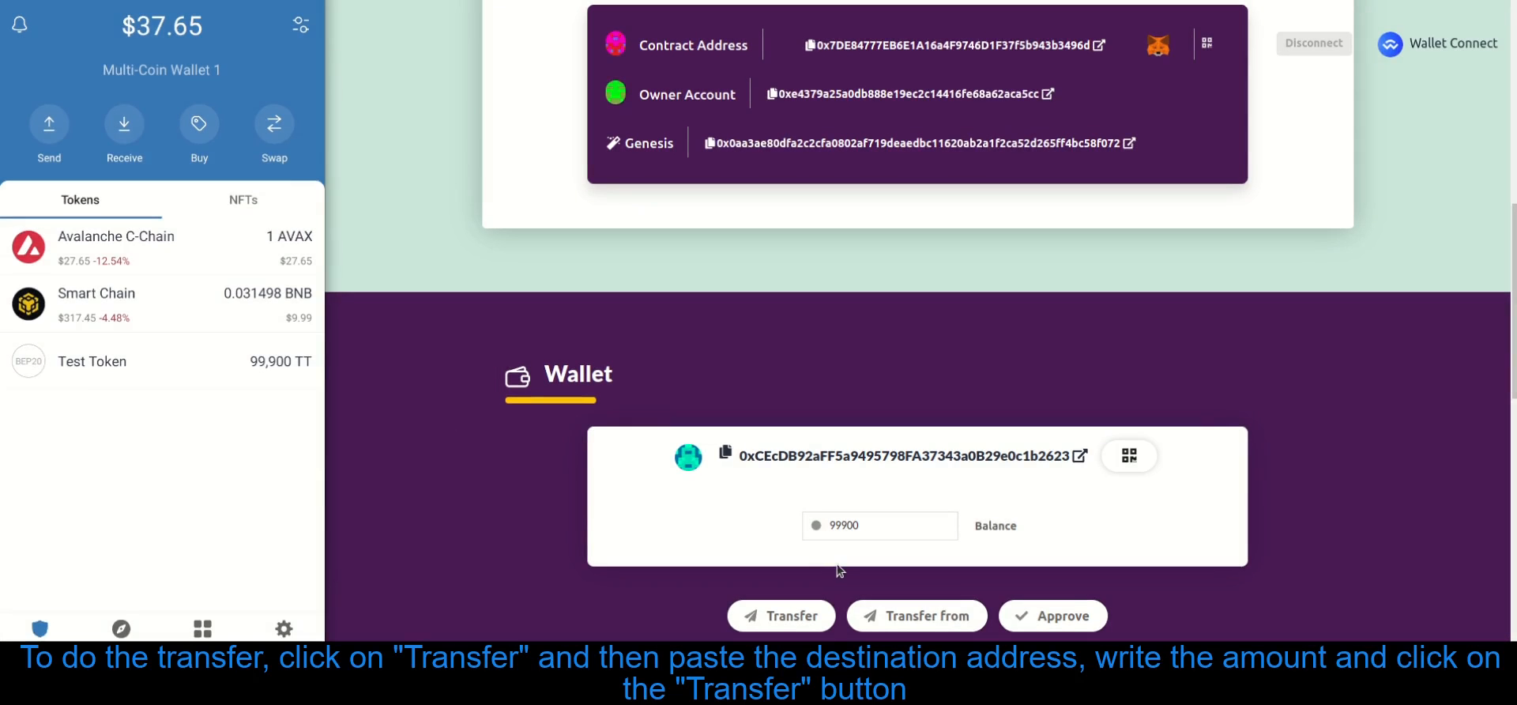
left_click(780, 616)
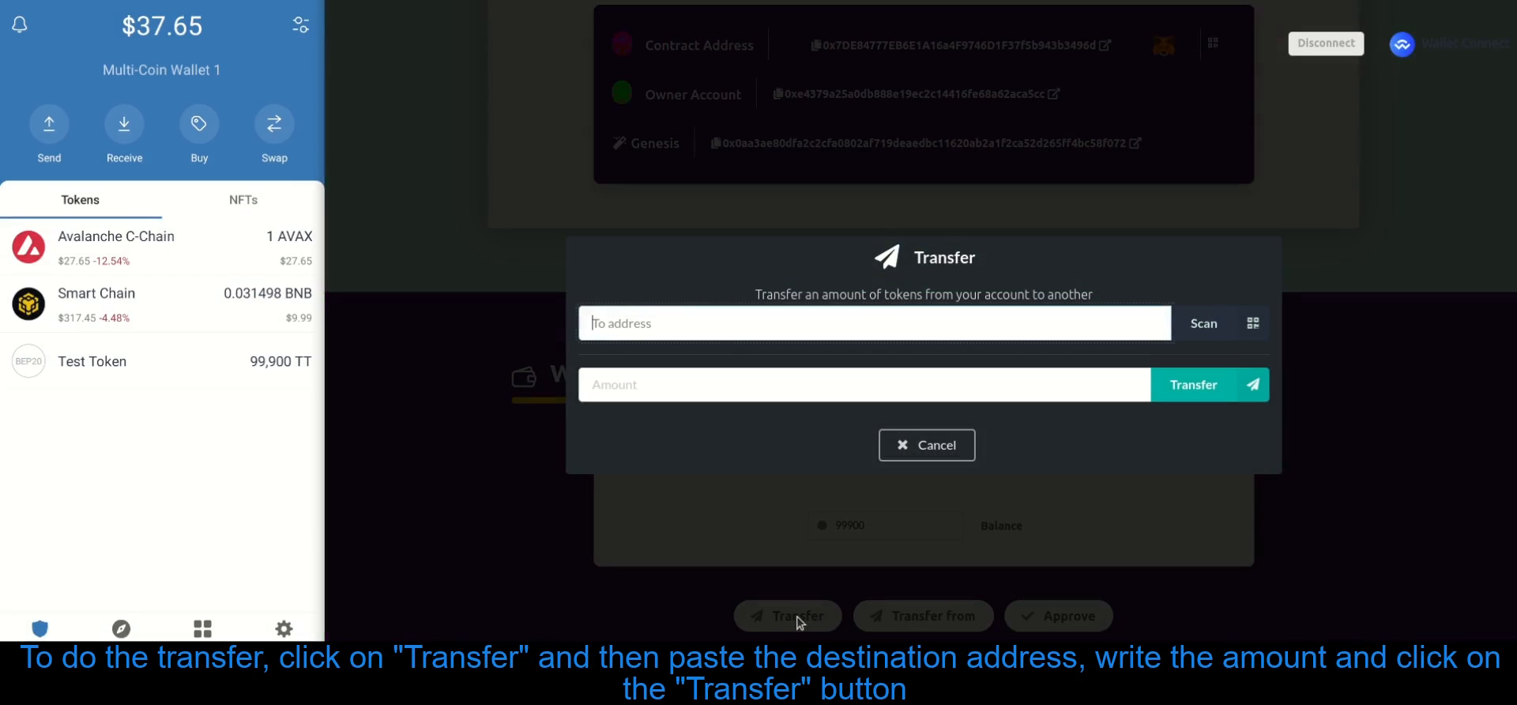
type("0xe4379A25a0DB888E19eC2c14416Fe68a62Aca5cc")
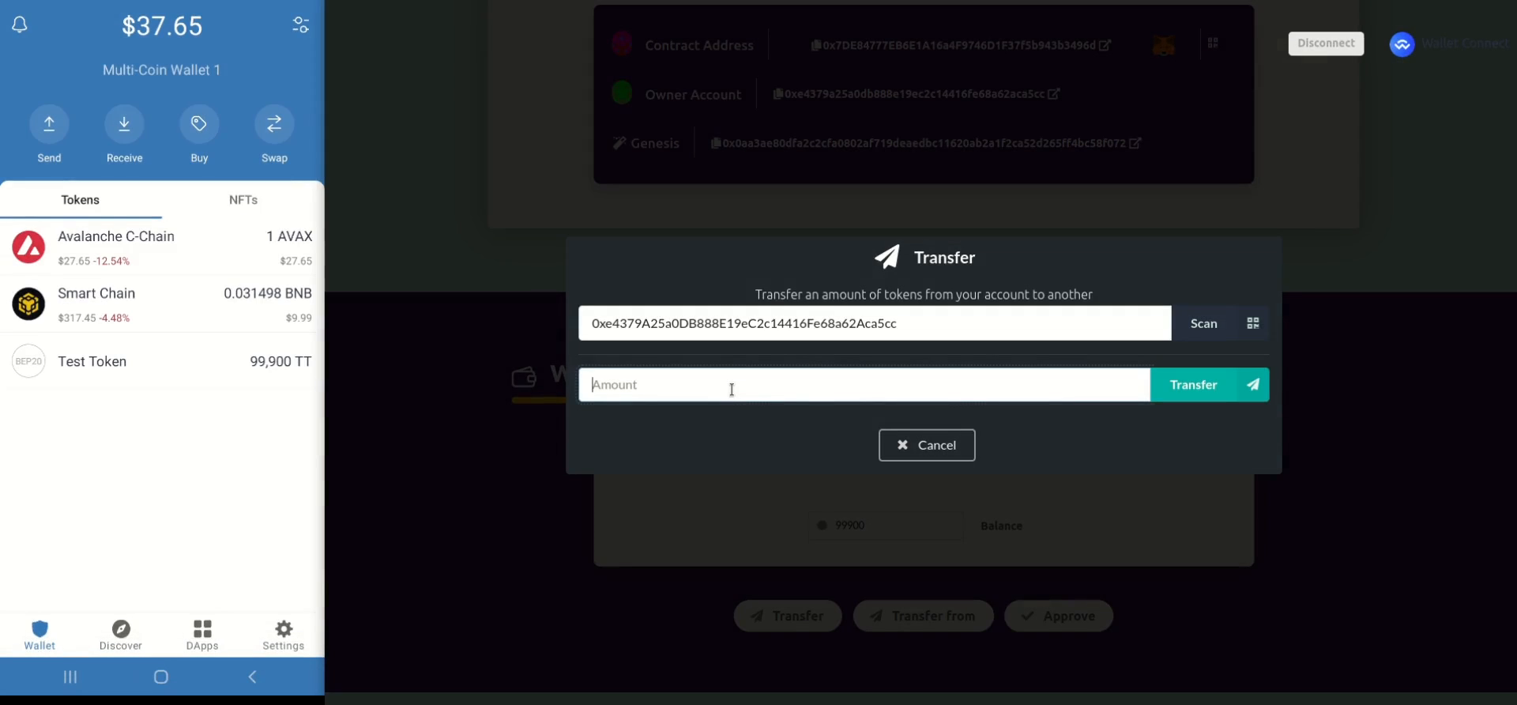
type("1500")
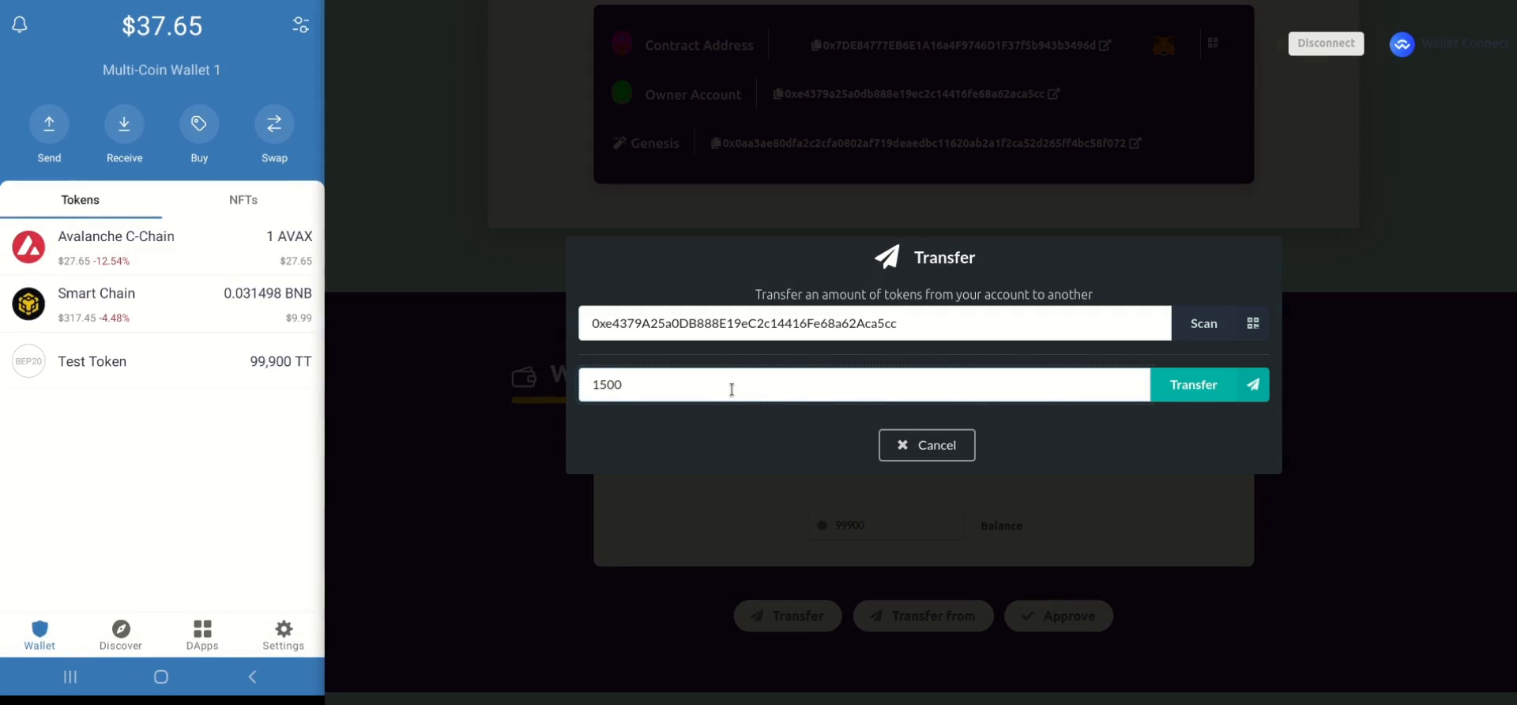
left_click(1209, 384)
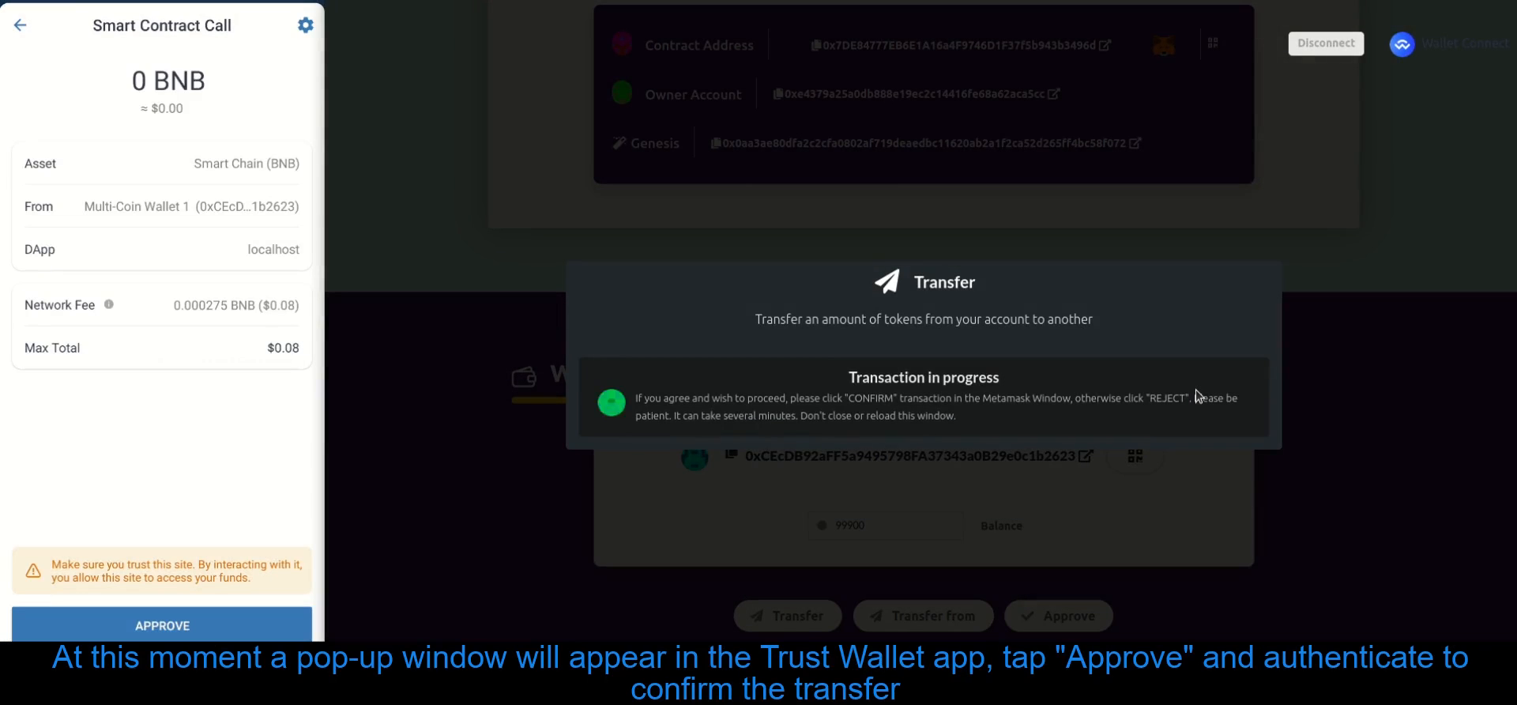
Approve the 1500 TT transfer's smart contract call in Trust Wallet.
left_click(161, 625)
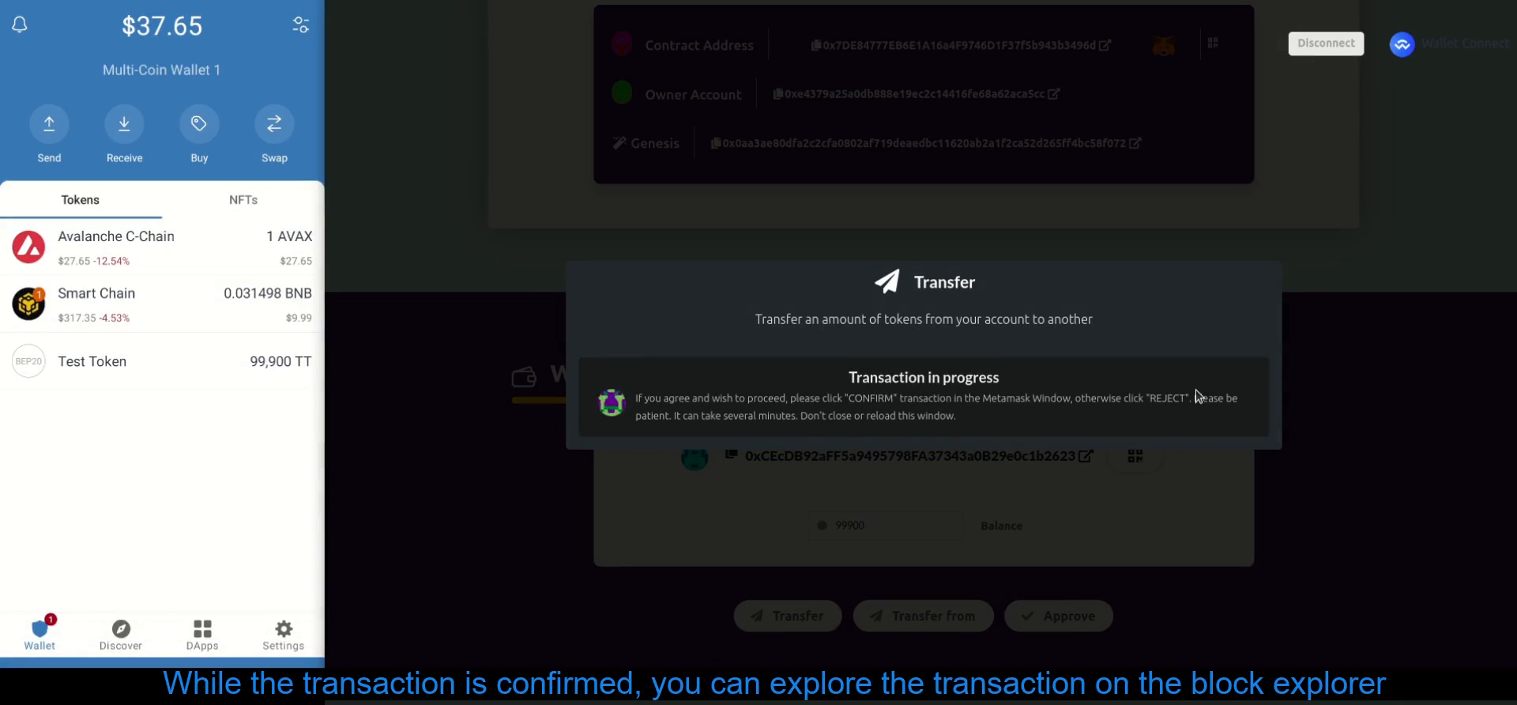
mouse_move(78, 310)
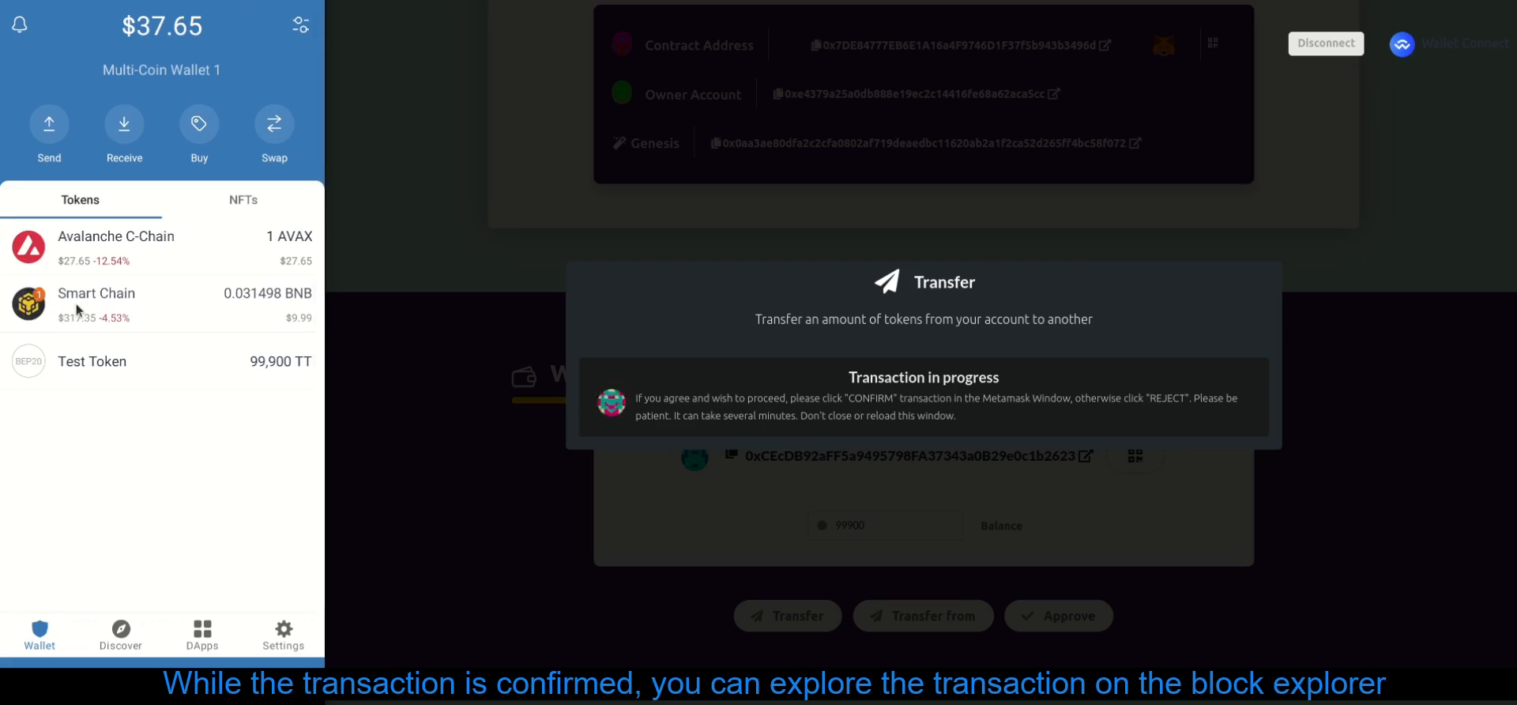
Inspect the smart contract call in Smart Chain activity and confirm its success on BscScan.
left_click(96, 300)
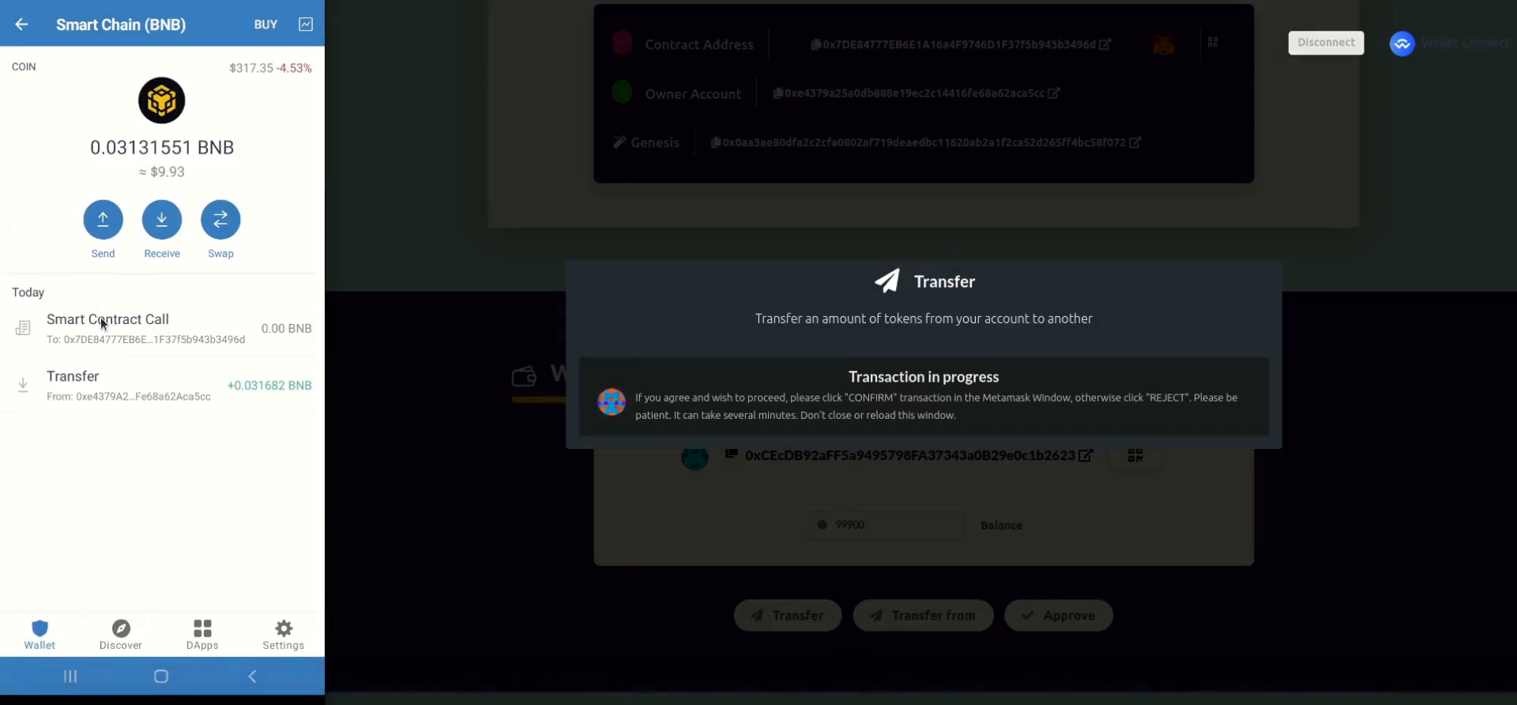
left_click(107, 327)
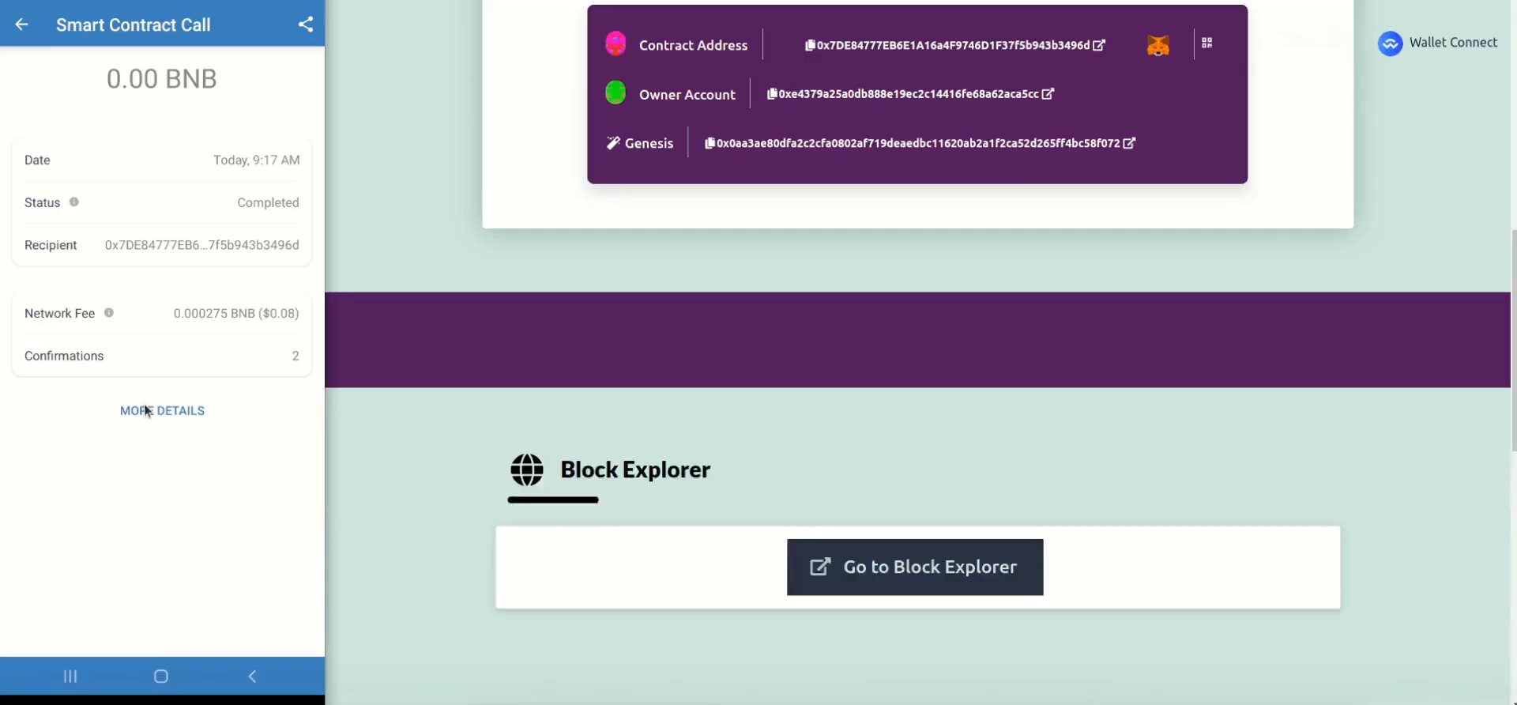
left_click(161, 409)
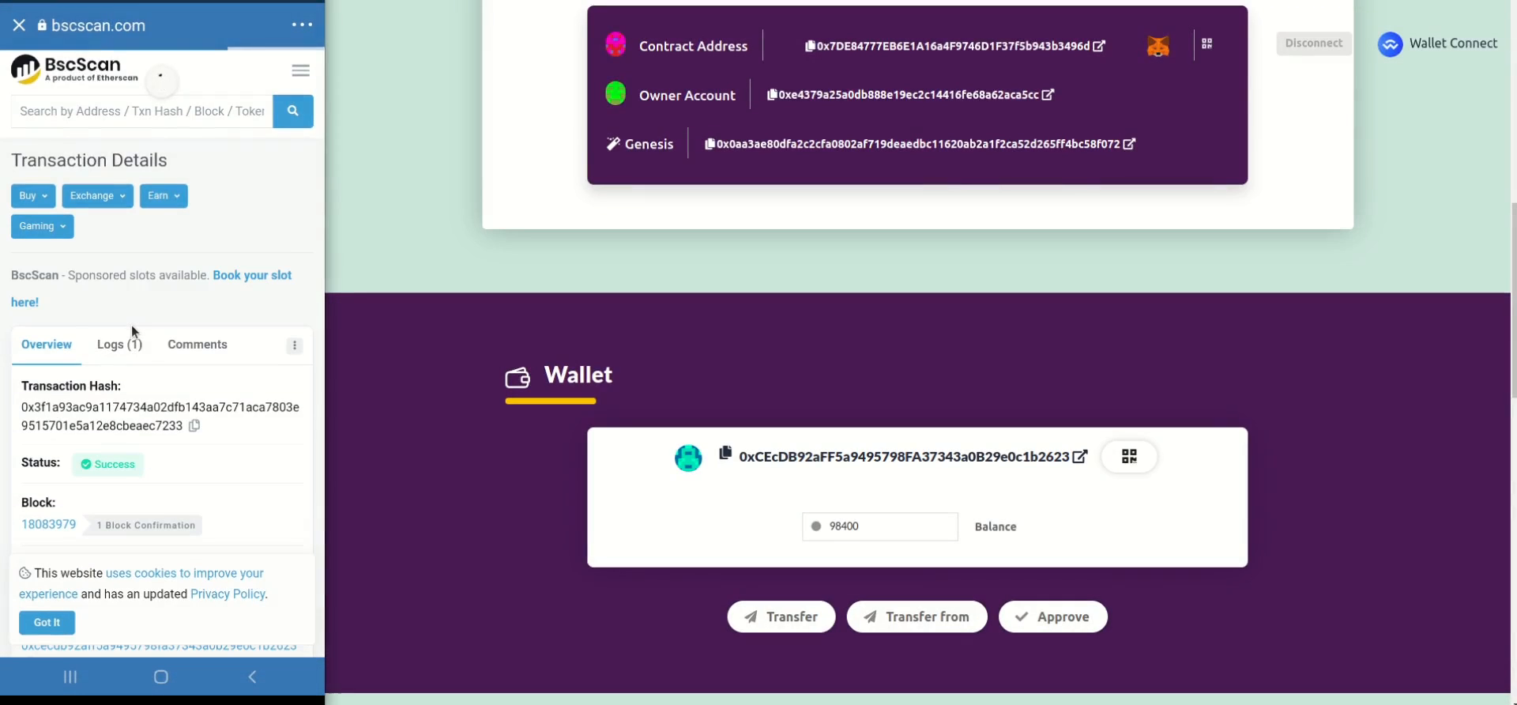
scroll("down", 3)
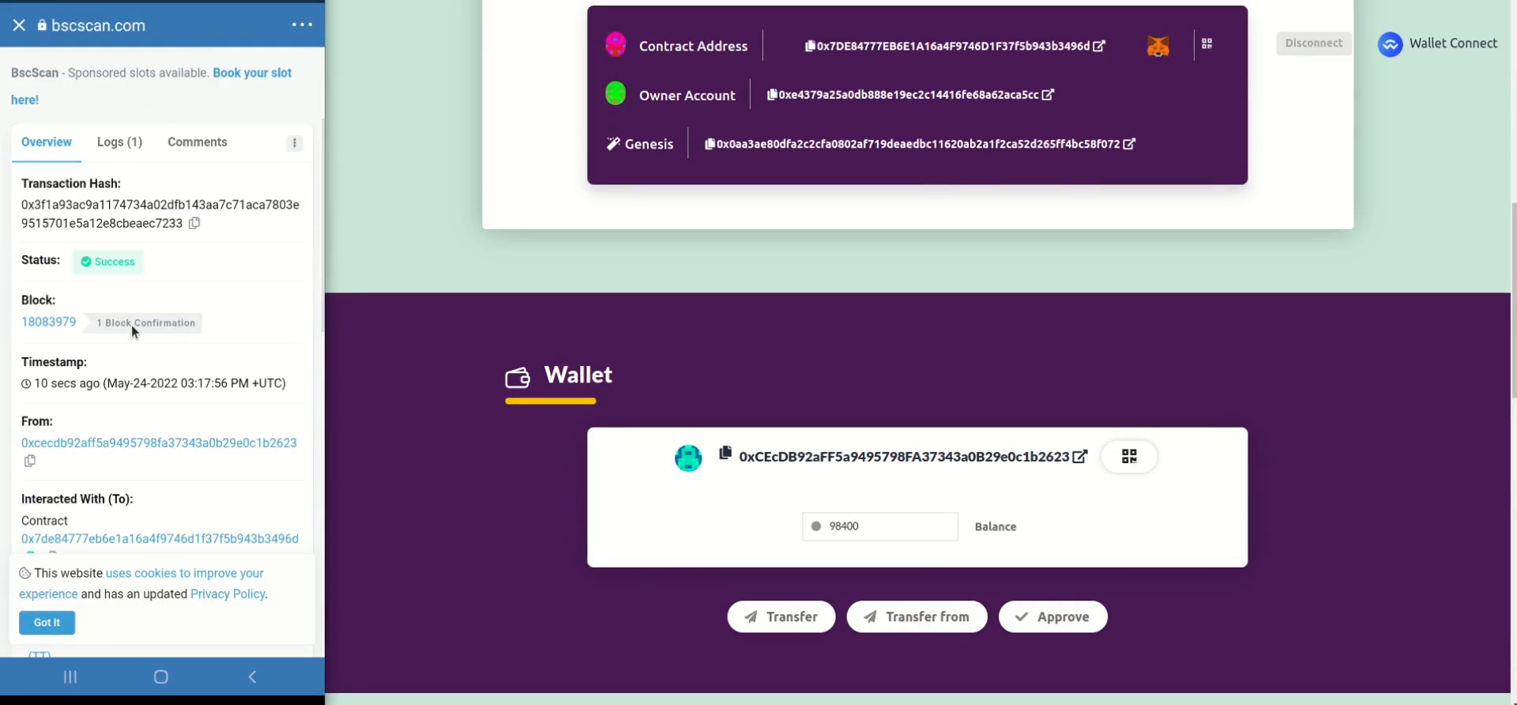
scroll("down", 3)
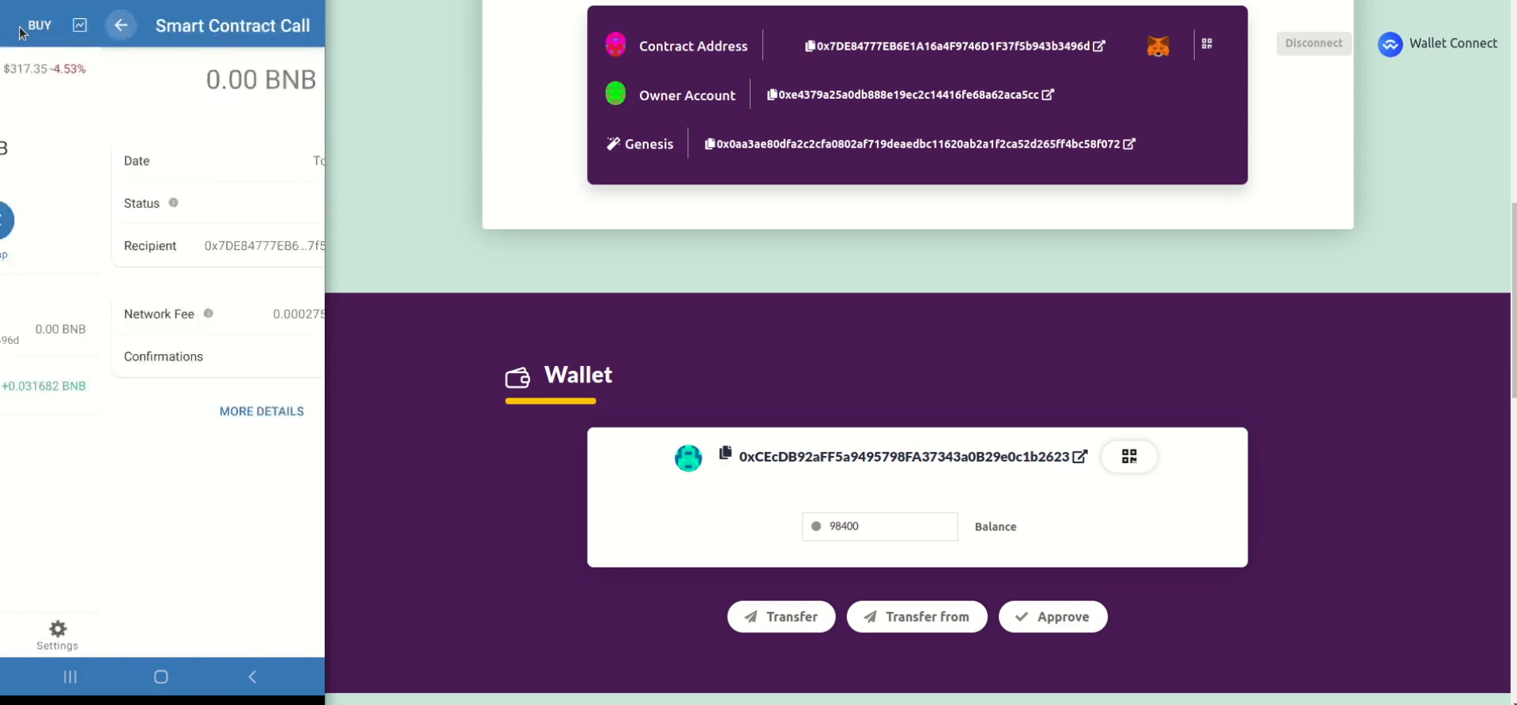
left_click(120, 25)
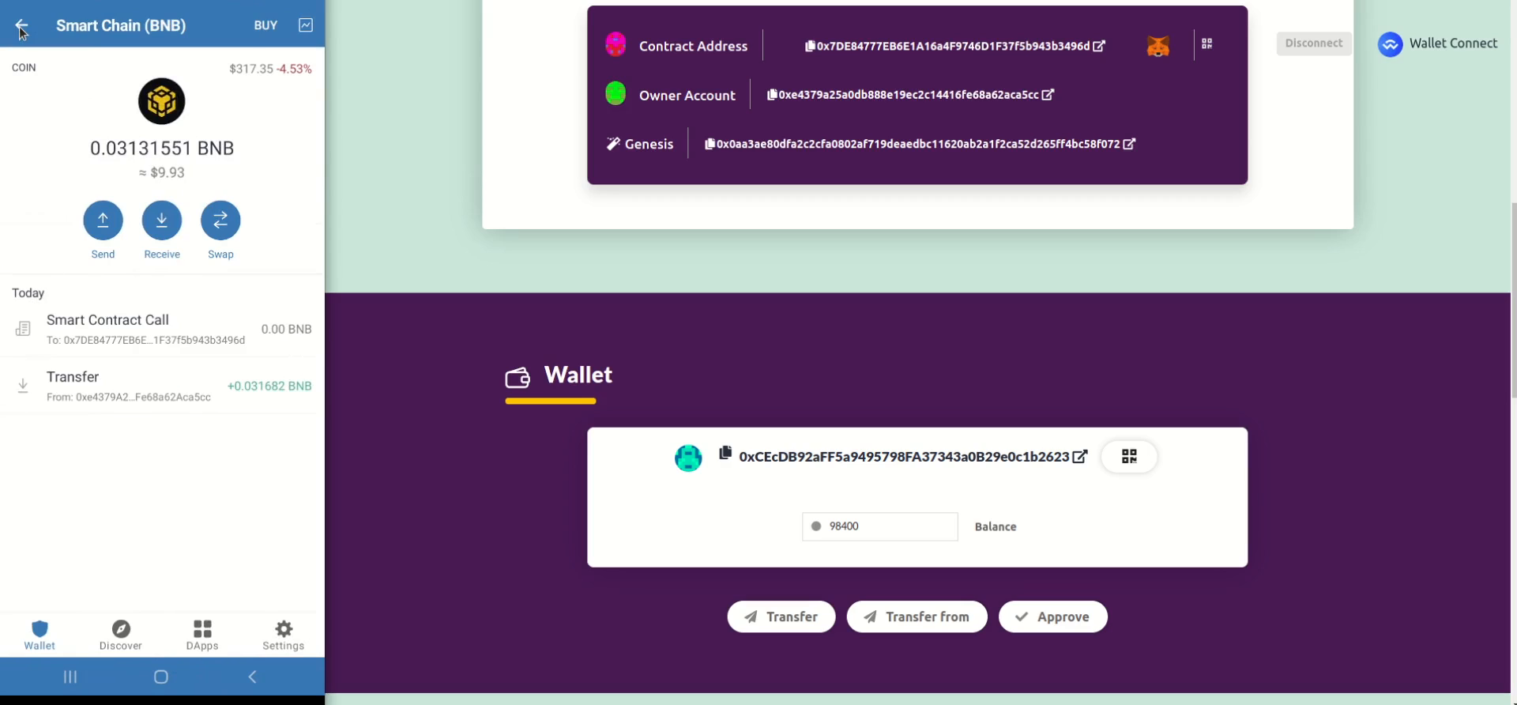
Open Test Token from the wallet home to see 98,400 TT and the 1,500 TT transfer.
left_click(19, 25)
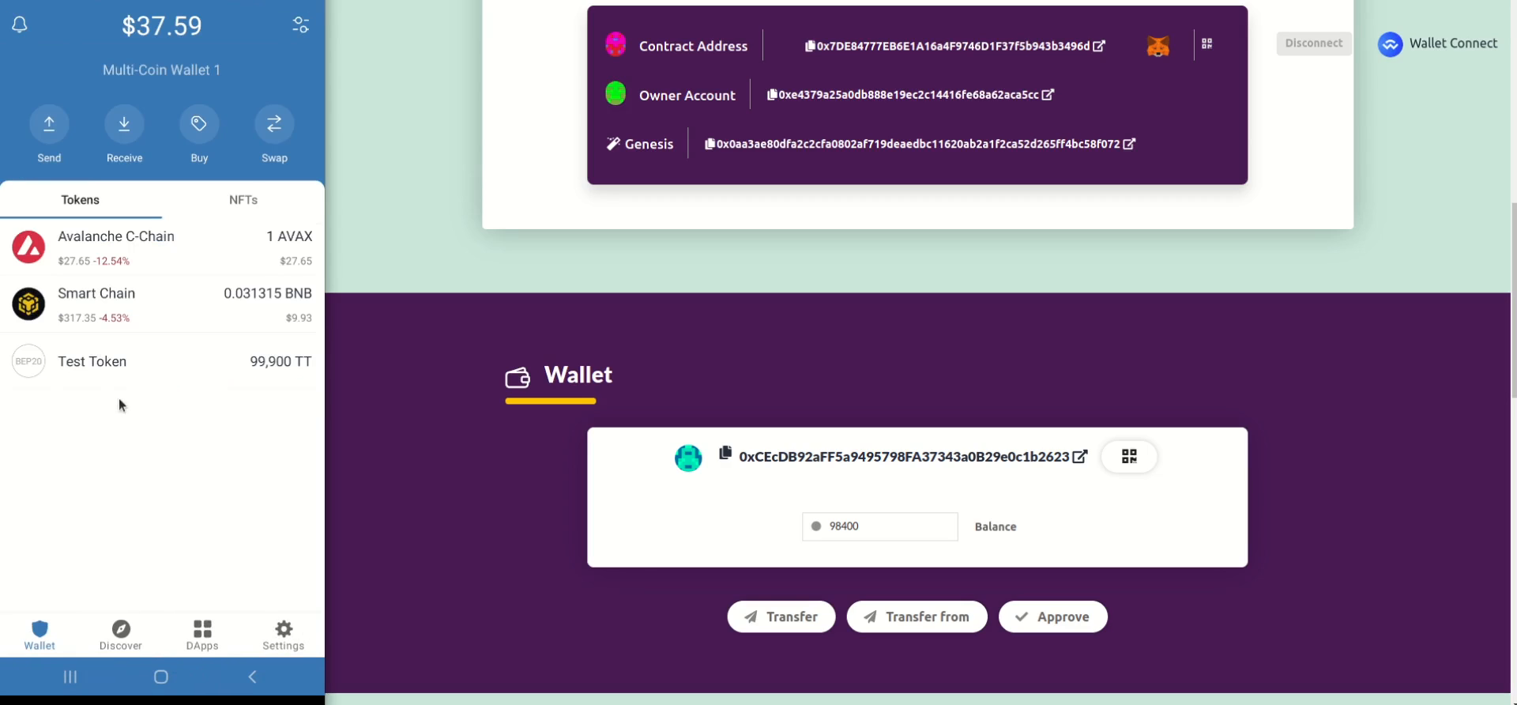
left_click(92, 360)
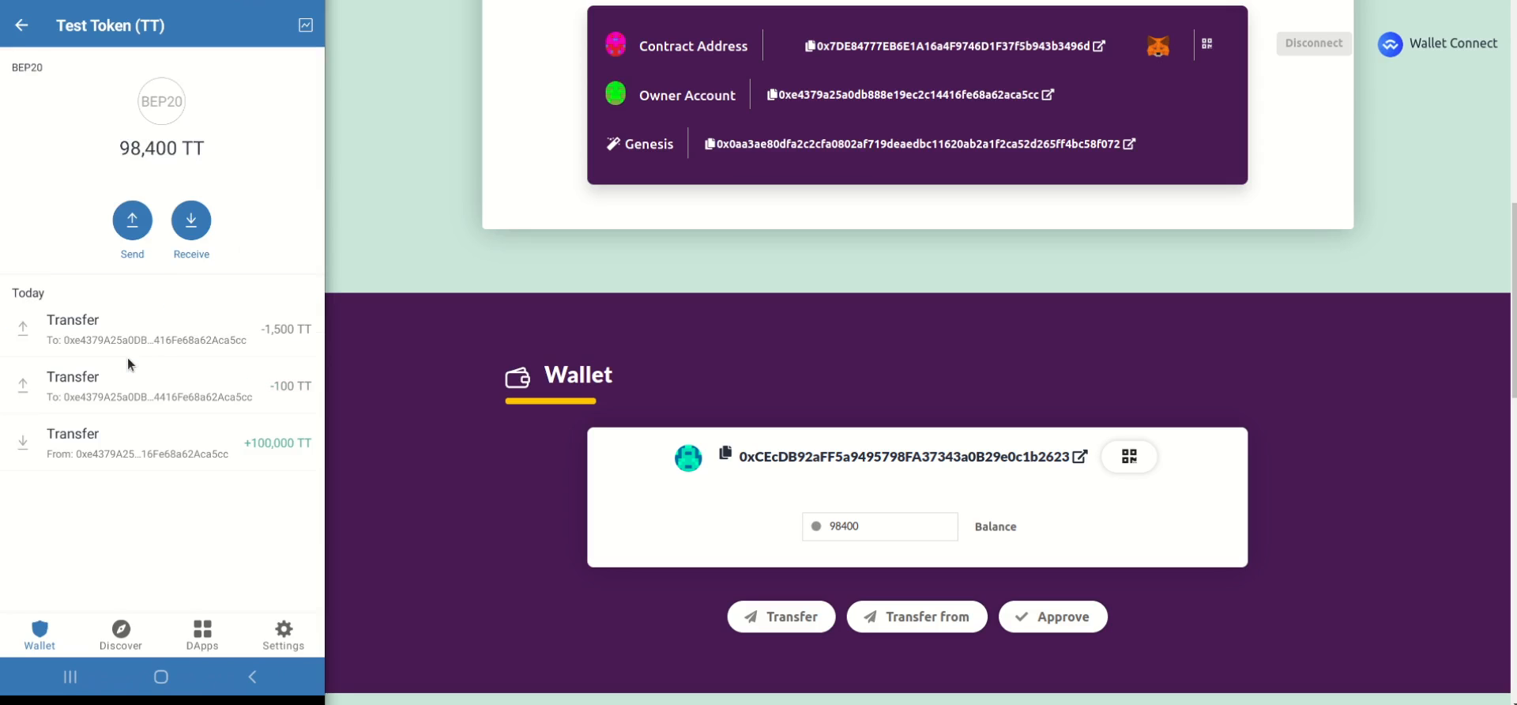
mouse_move(690, 340)
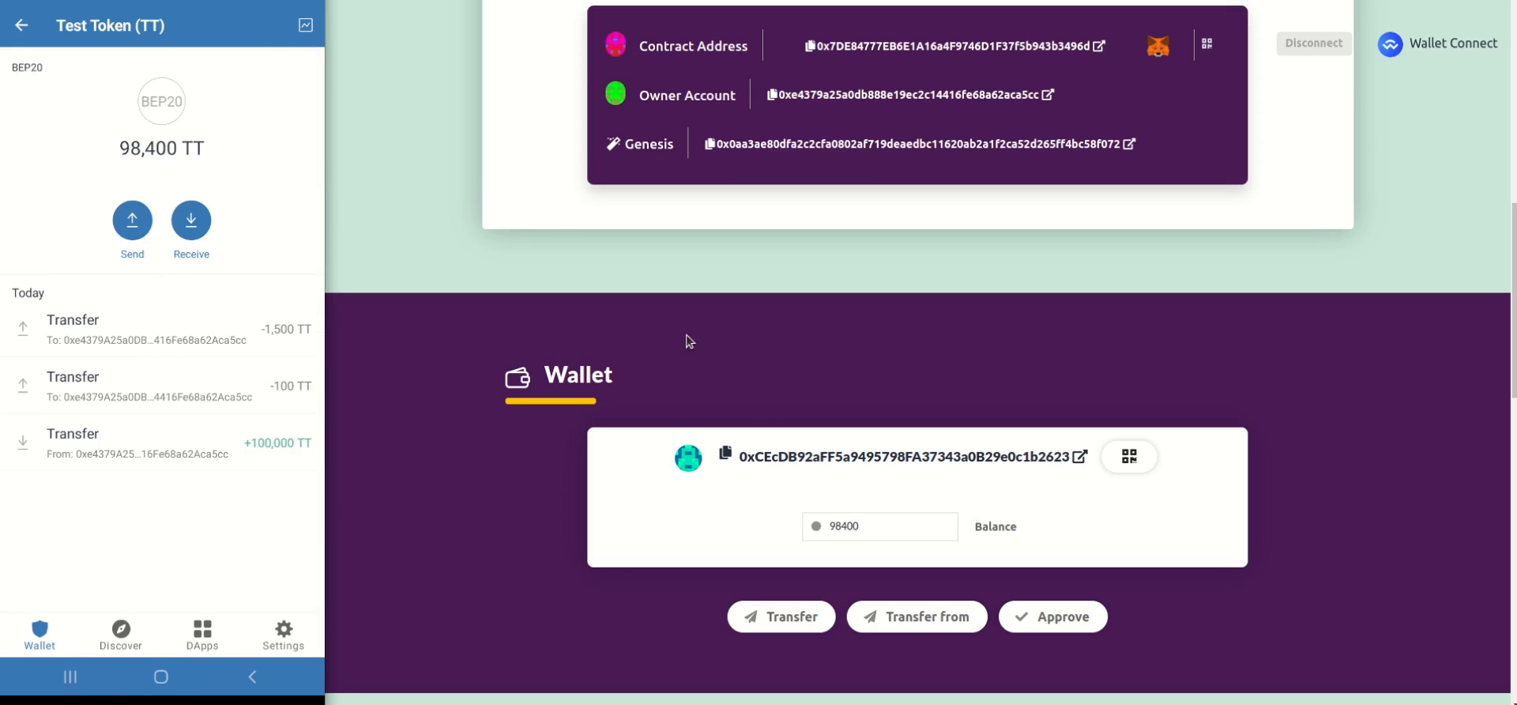